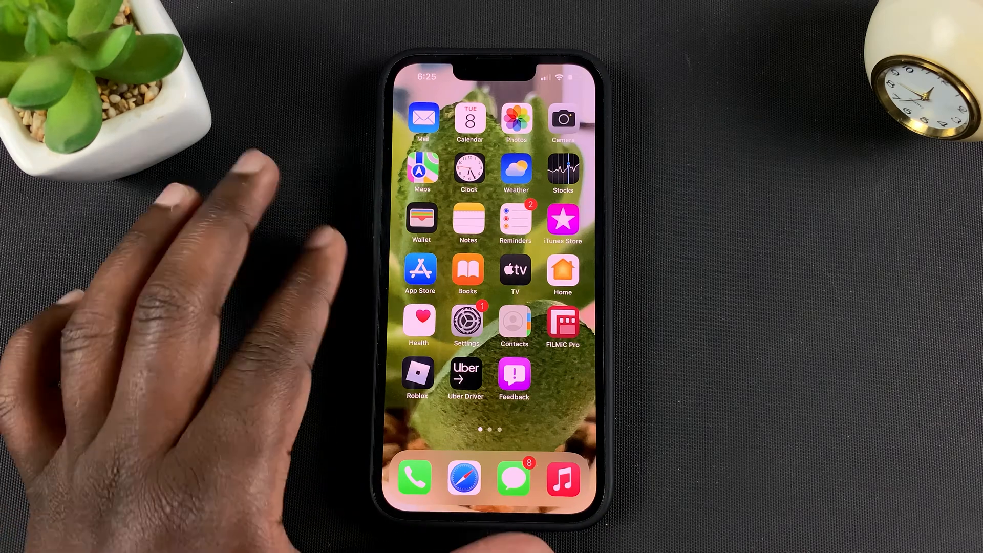
# Open the Settings app and go to General > Date & Time.
pyautogui.click(466, 322)
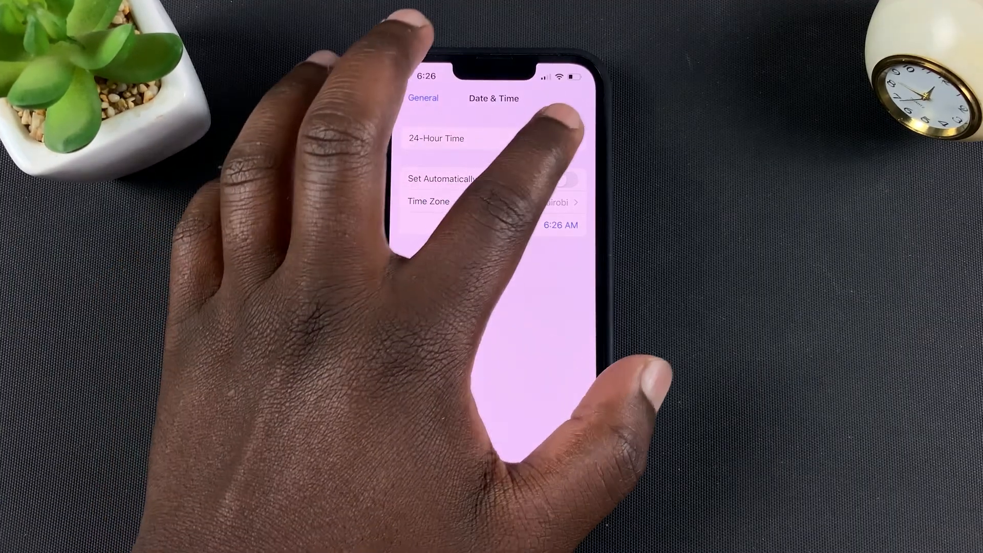
# Turn on 24-Hour Time so the clock shows 06:26.
pyautogui.click(563, 139)
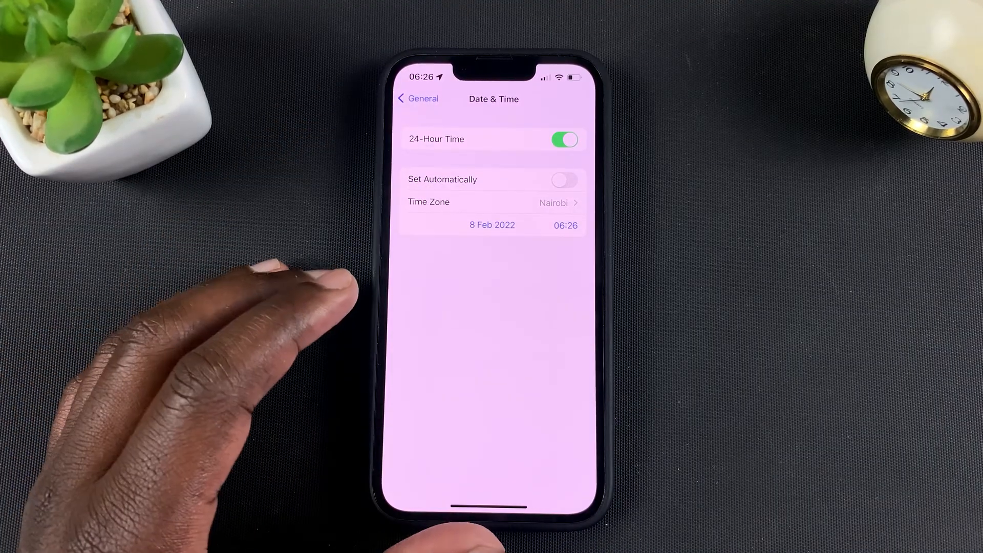
pyautogui.moveTo(301, 295)
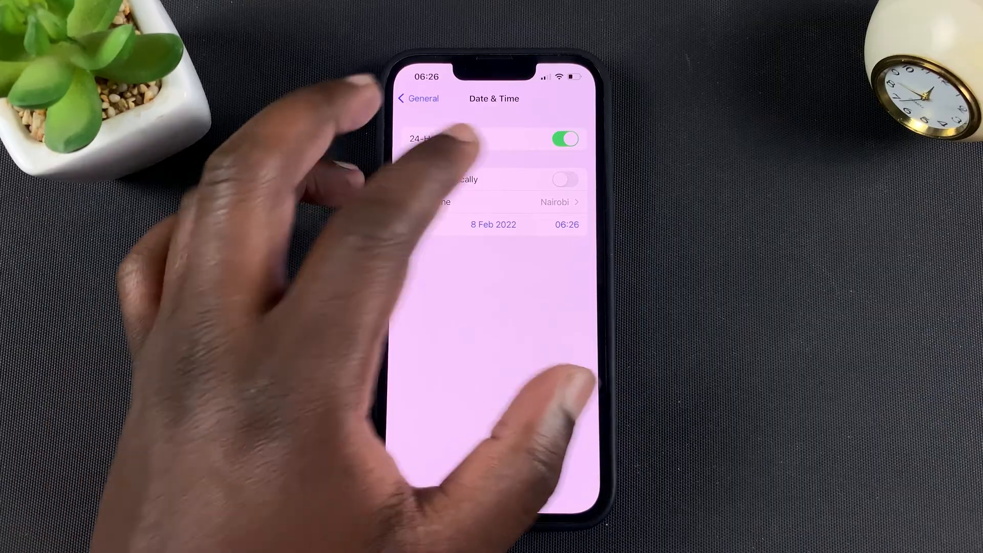
pyautogui.click(564, 179)
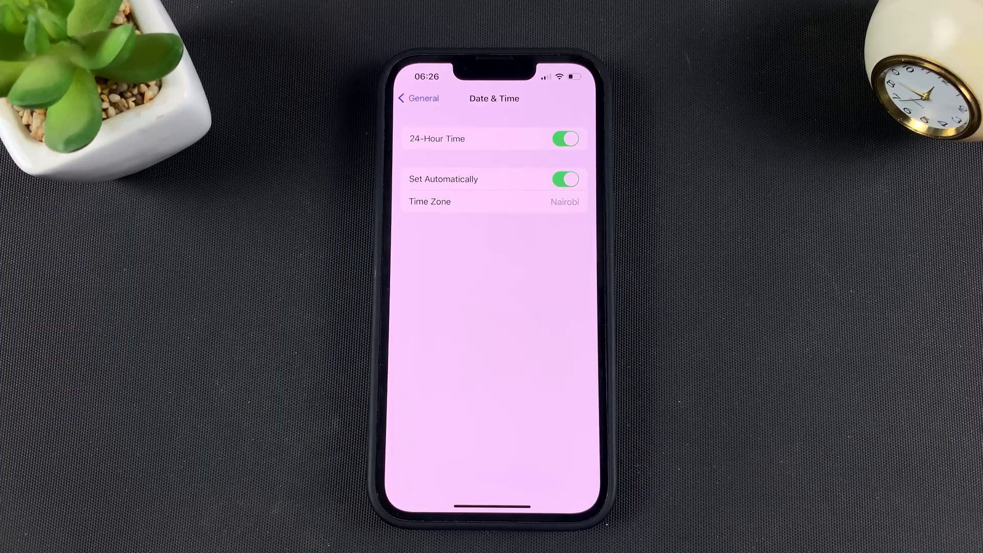
pyautogui.click(565, 179)
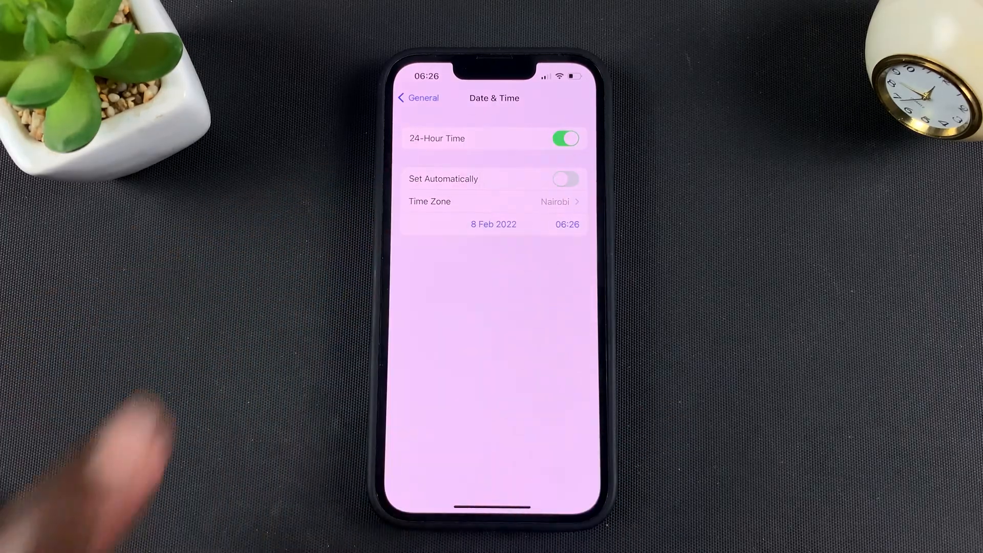
# Manually change the date to 13 Feb and adjust the time, then re-enable Set Automatically.
pyautogui.click(494, 223)
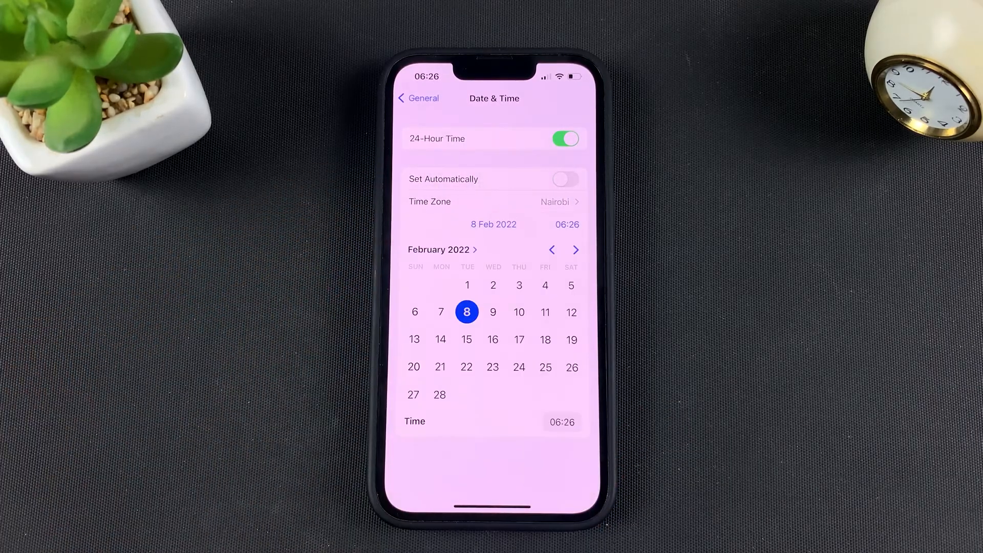
pyautogui.click(493, 312)
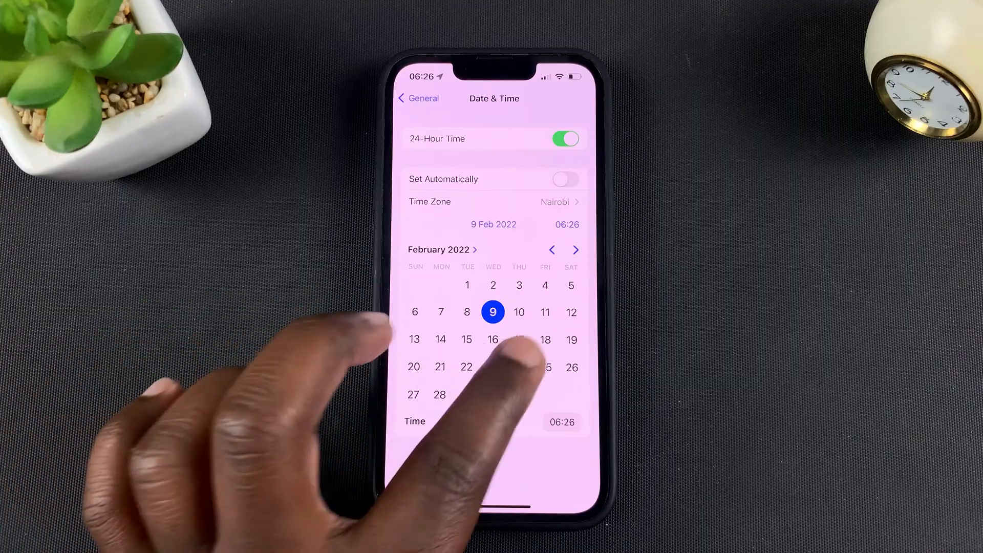
pyautogui.click(414, 339)
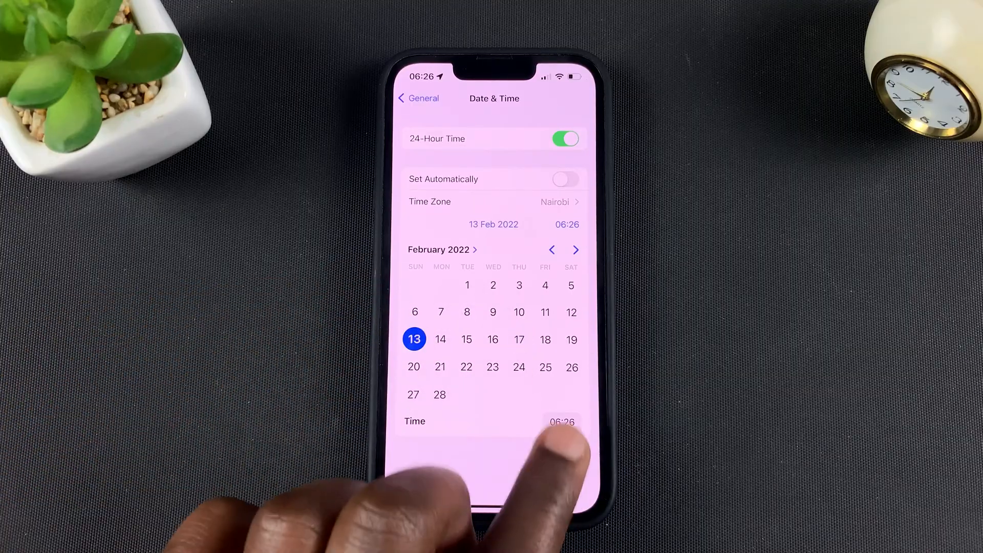
pyautogui.click(560, 421)
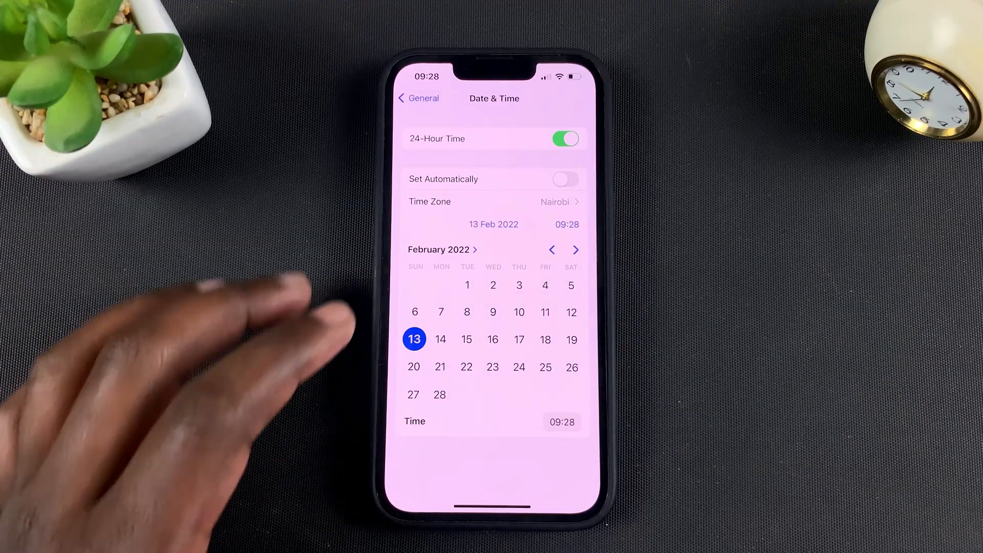
pyautogui.click(564, 179)
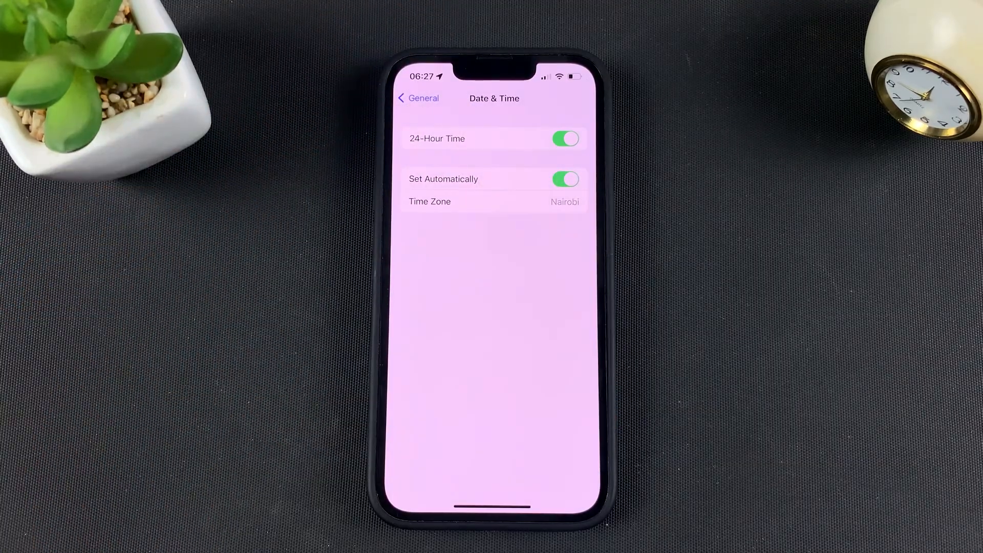